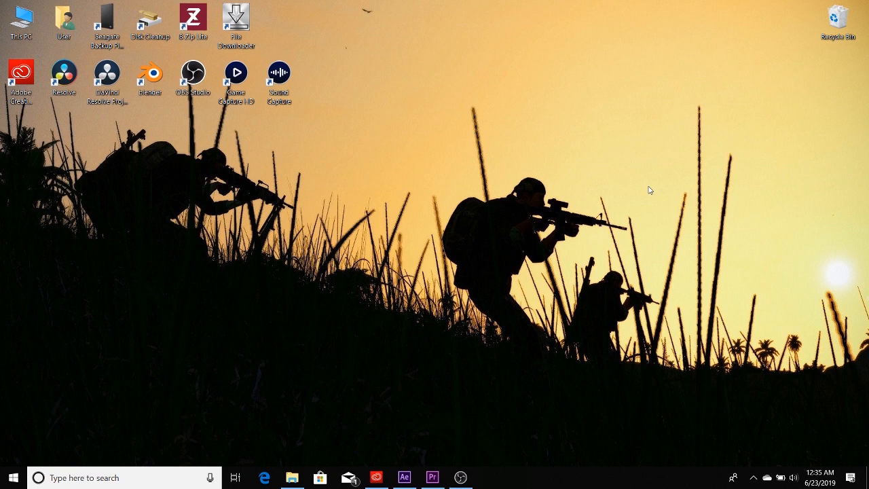
mouse_move(333, 355)
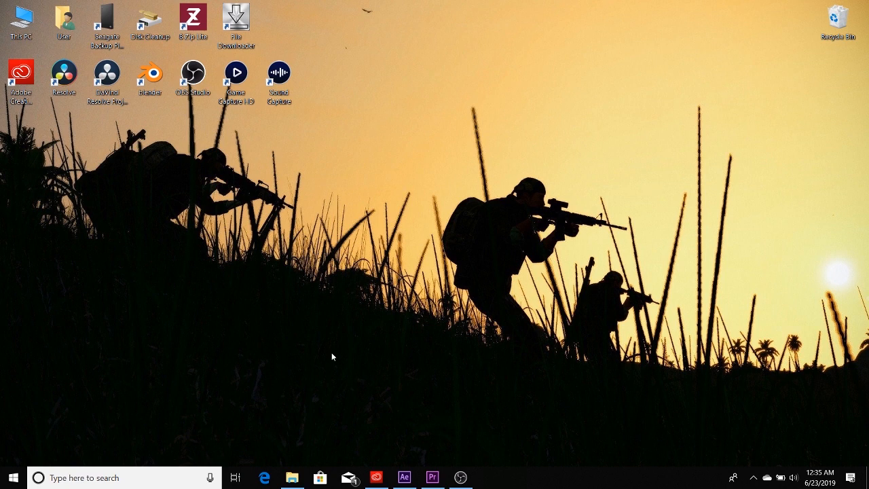
mouse_move(416, 383)
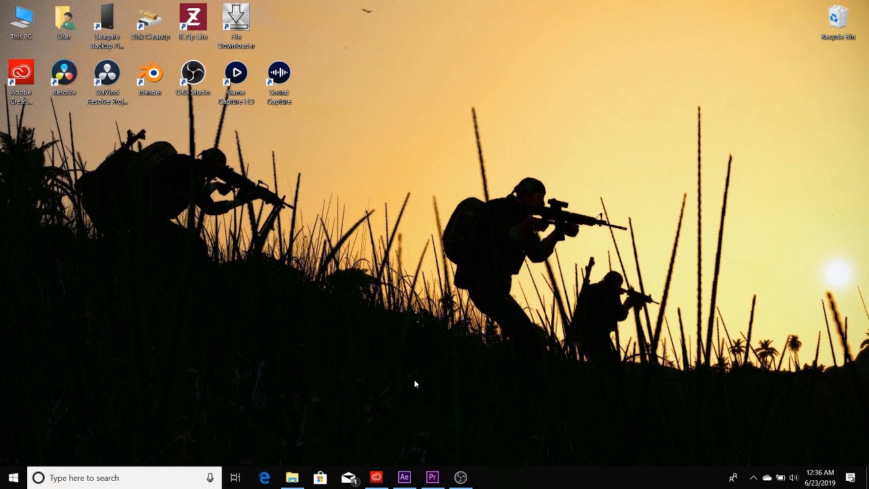
Bring After Effects forward and scrub through the ufo spotted composition's sky footage
click(405, 478)
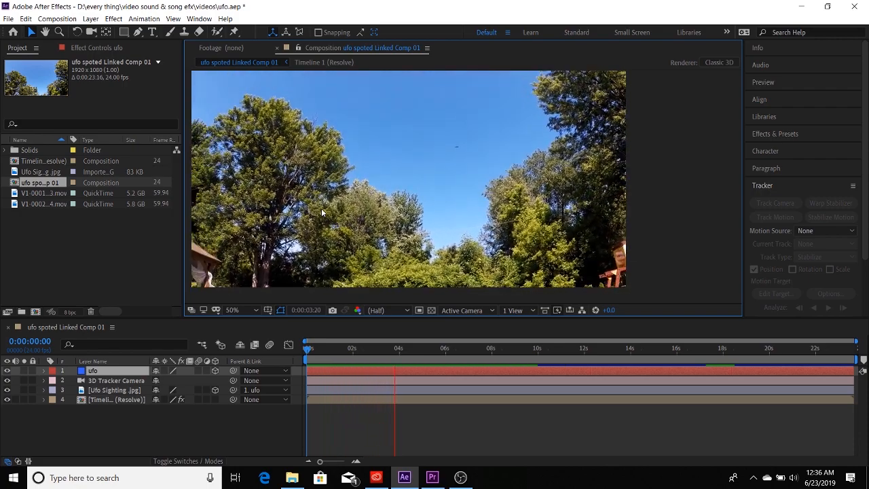
click(440, 347)
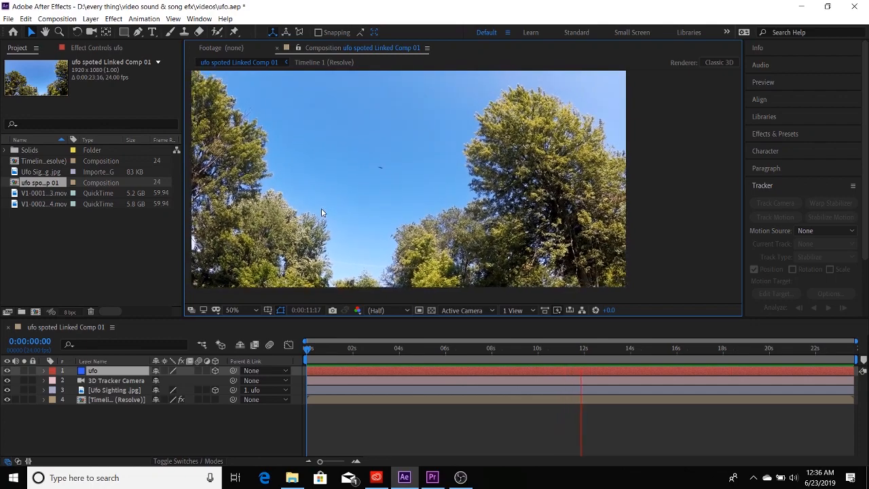
click(627, 347)
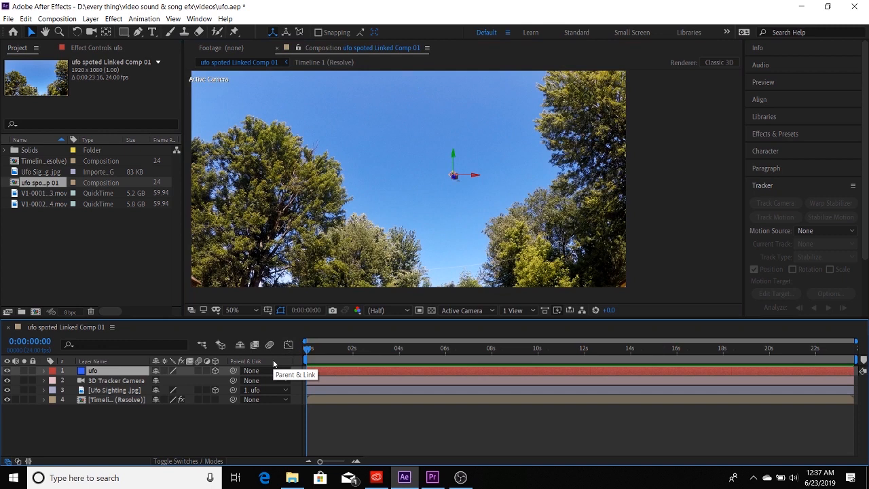
mouse_move(274, 364)
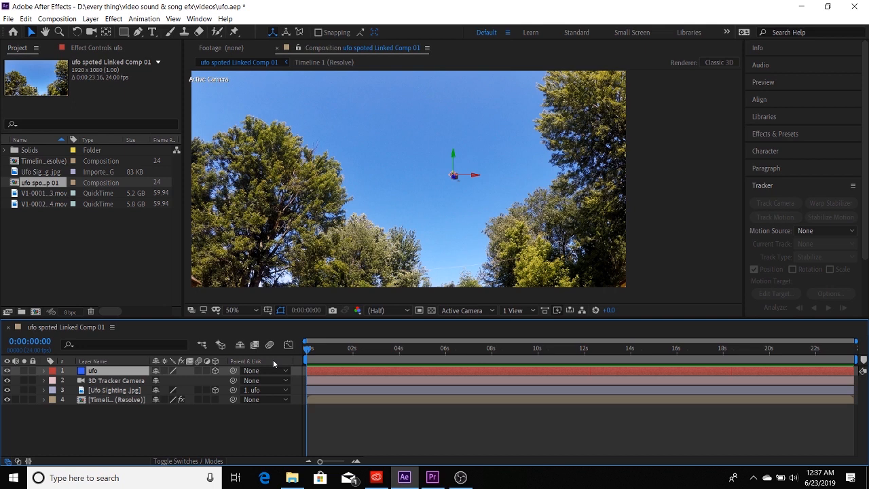
Select the tracked footage, 3D Tracker Camera and Ufo Sighting layers for full-size viewing
click(115, 399)
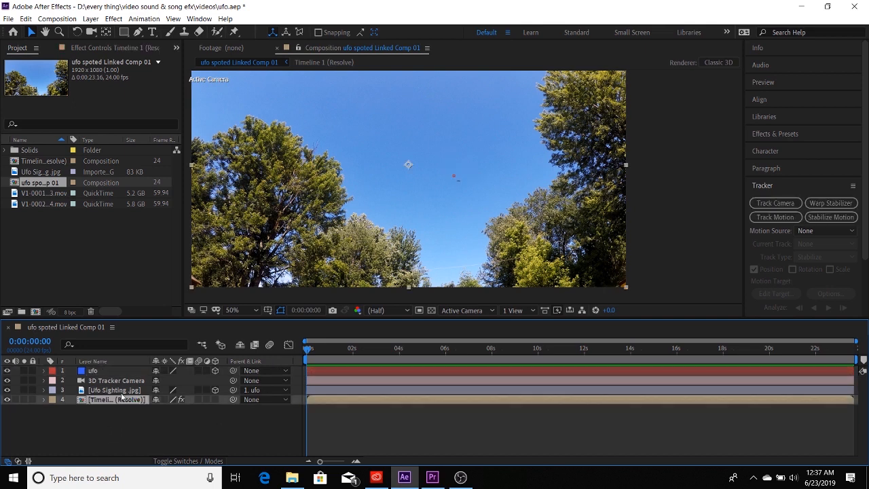
click(117, 381)
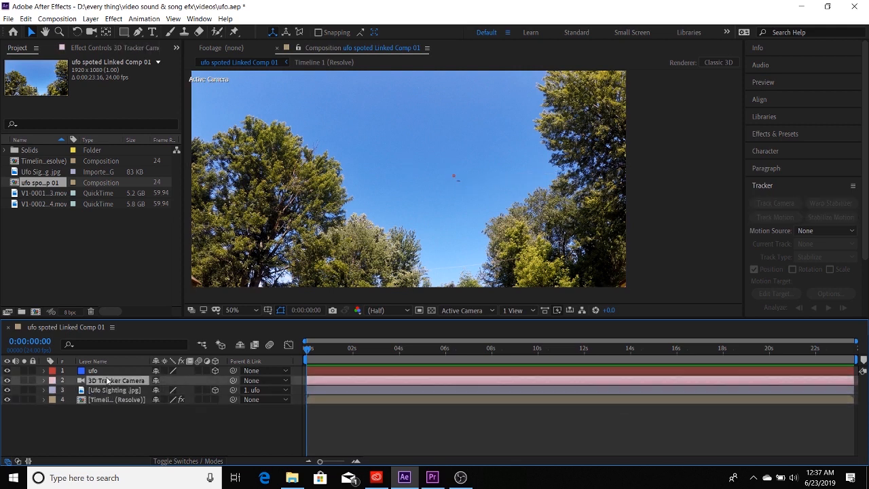
click(115, 390)
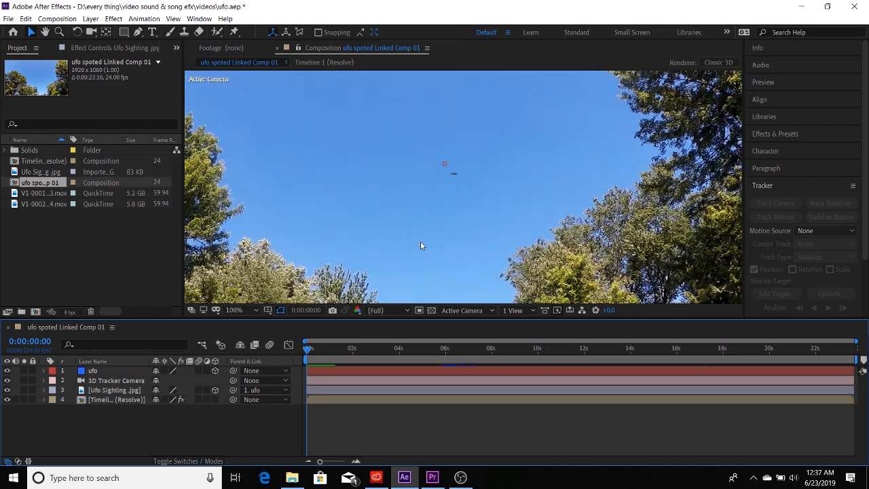
View the whole frame at 25%, then enlarge the composition to 50%
click(234, 310)
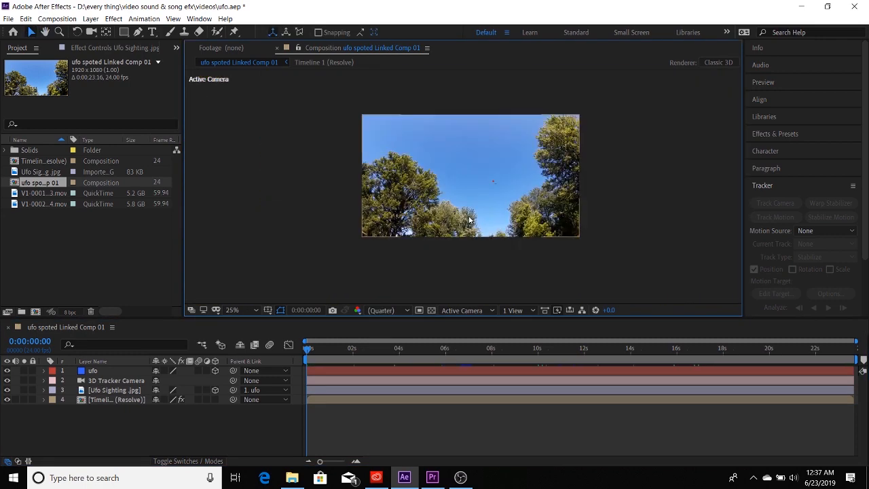
click(242, 310)
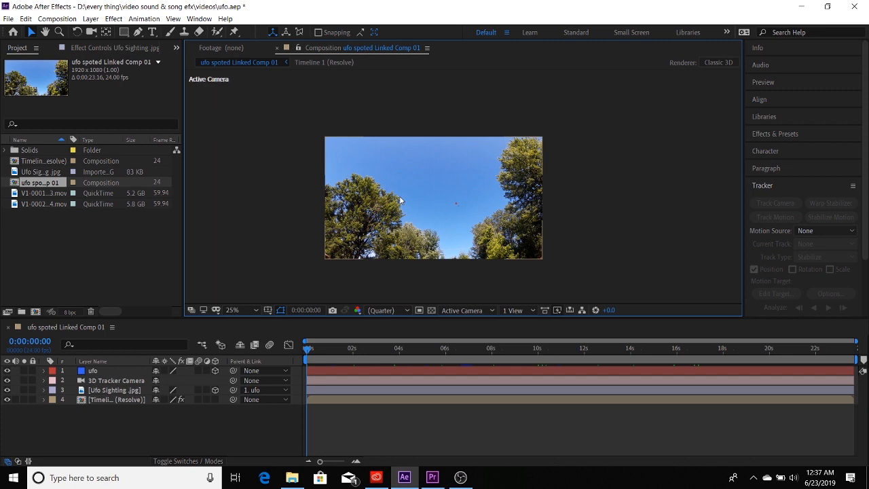
click(233, 310)
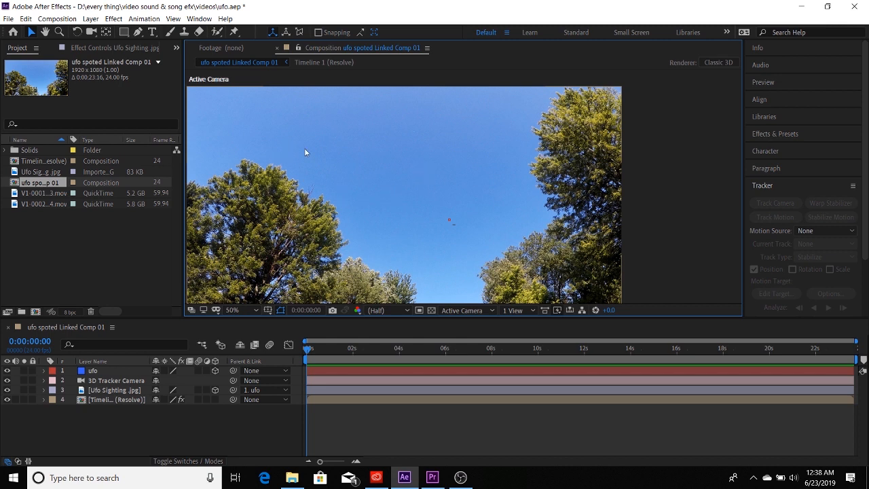
mouse_move(475, 258)
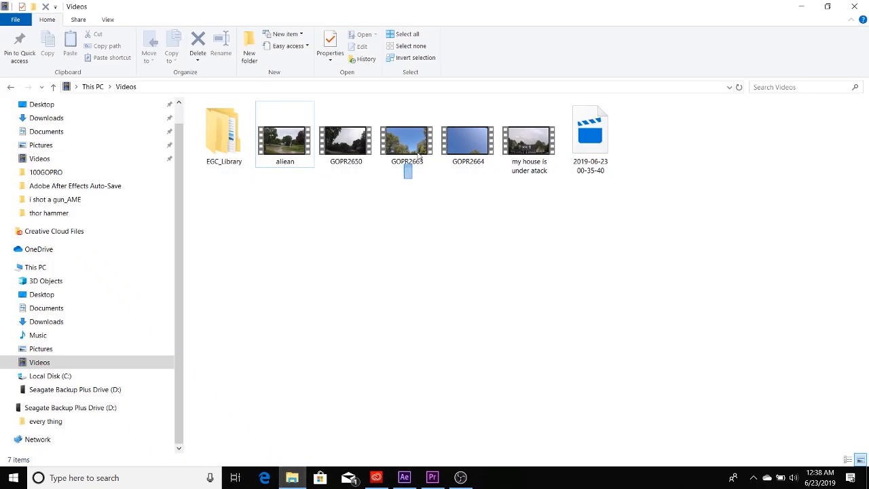
Play the original GOPR2663 clip from the Videos folder in Movies & TV
click(467, 139)
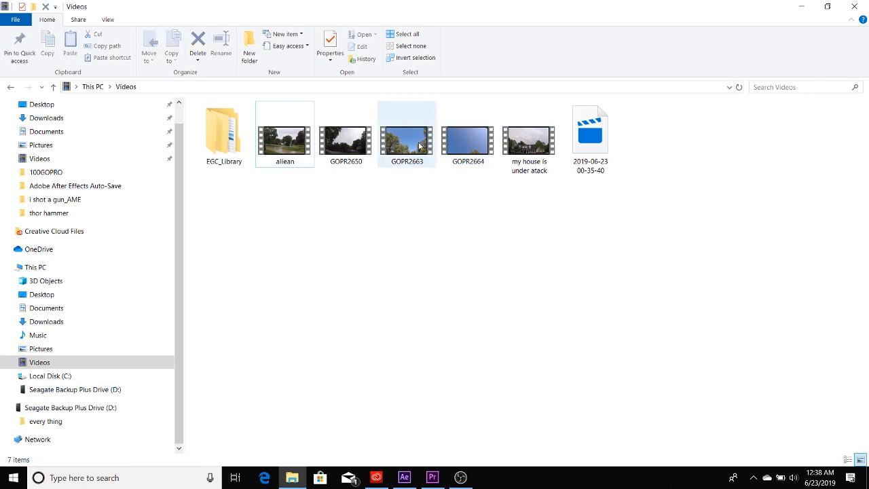
double_click(406, 140)
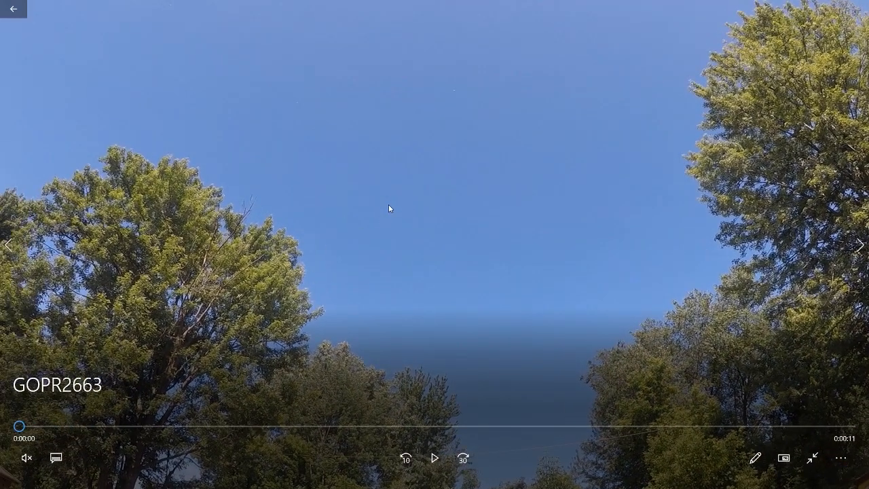
mouse_move(305, 299)
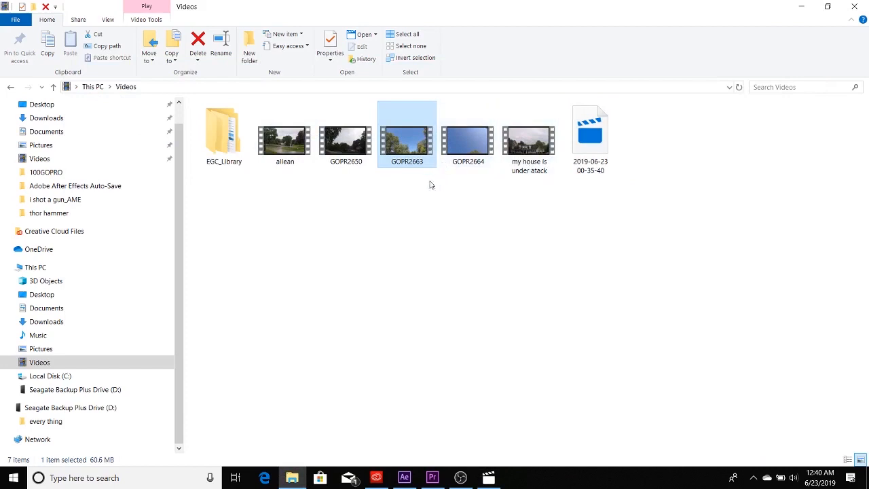
click(407, 187)
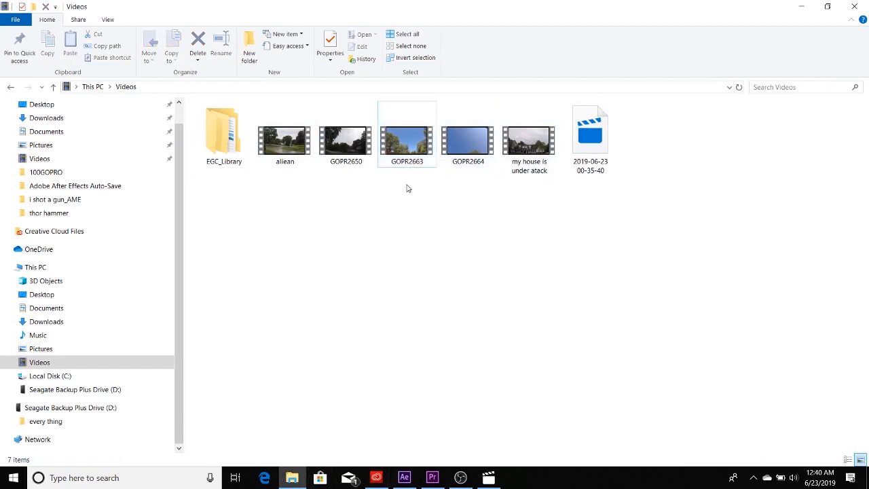
mouse_move(218, 334)
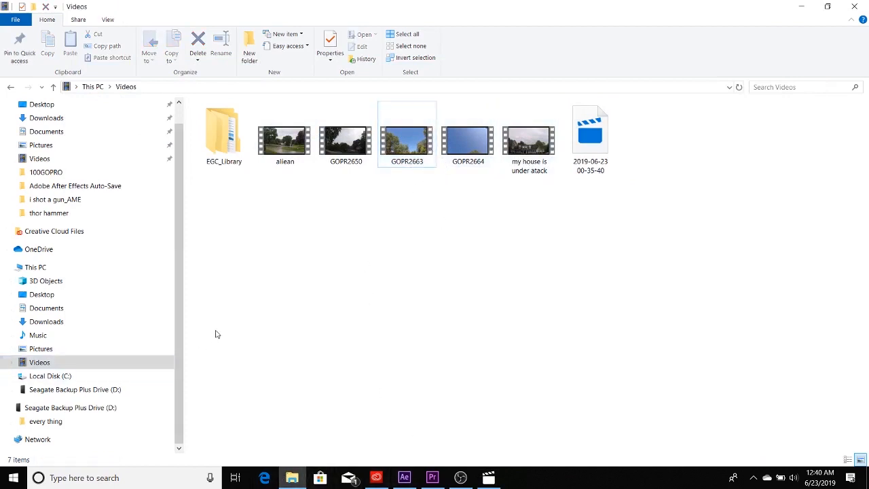
mouse_move(406, 138)
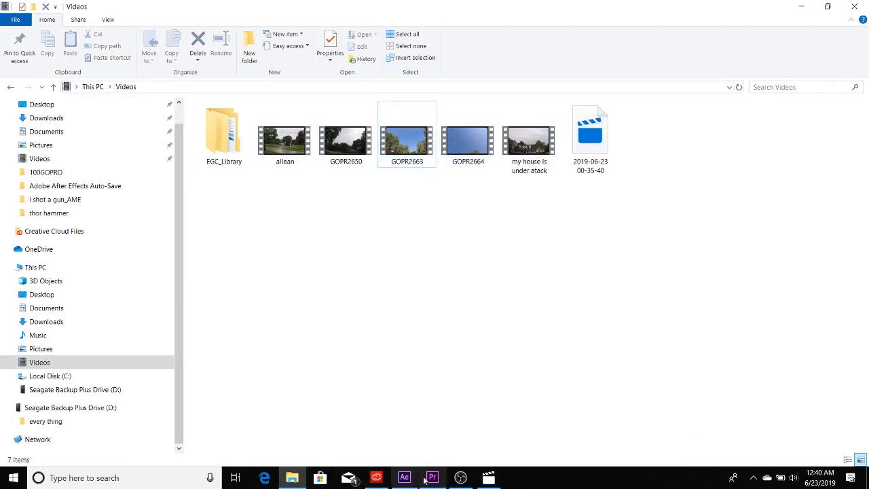
mouse_move(456, 212)
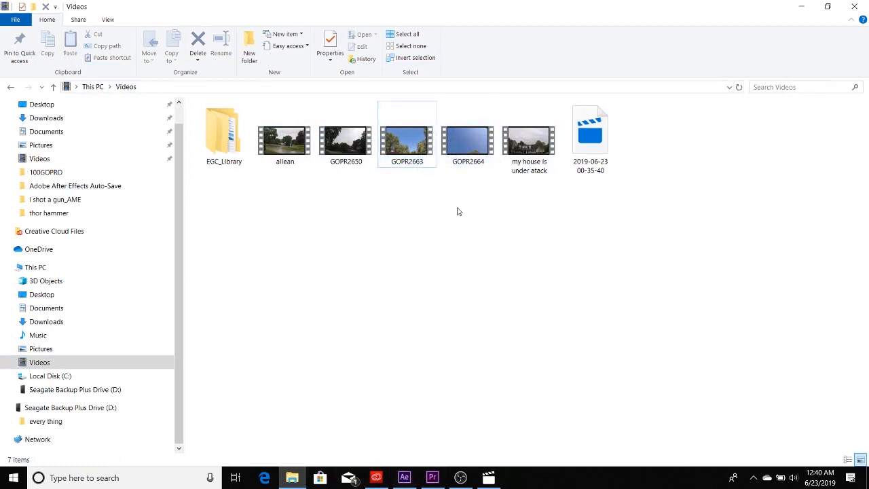
mouse_move(502, 297)
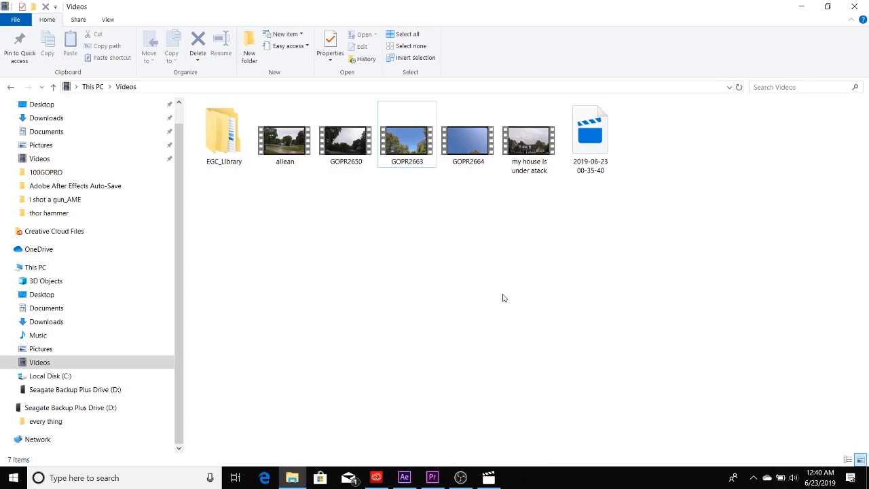
mouse_move(479, 239)
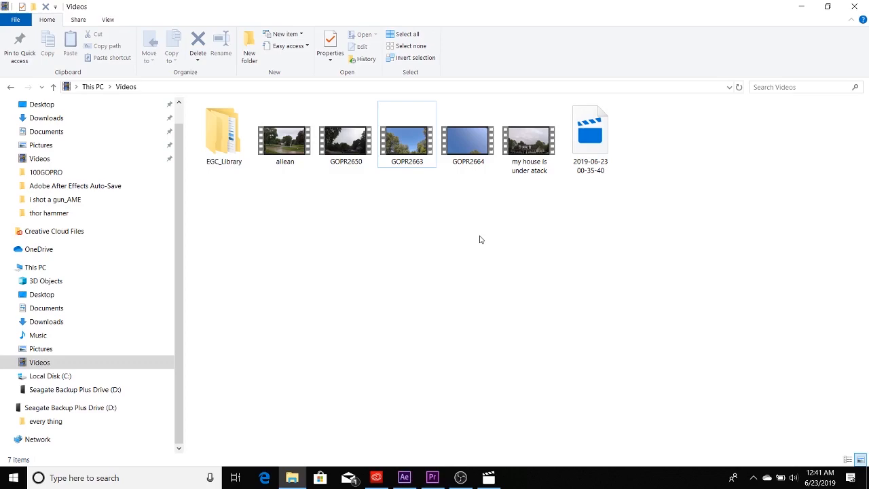
Replay the unedited GOPR2663 clip in Movies & TV for comparison
double_click(407, 140)
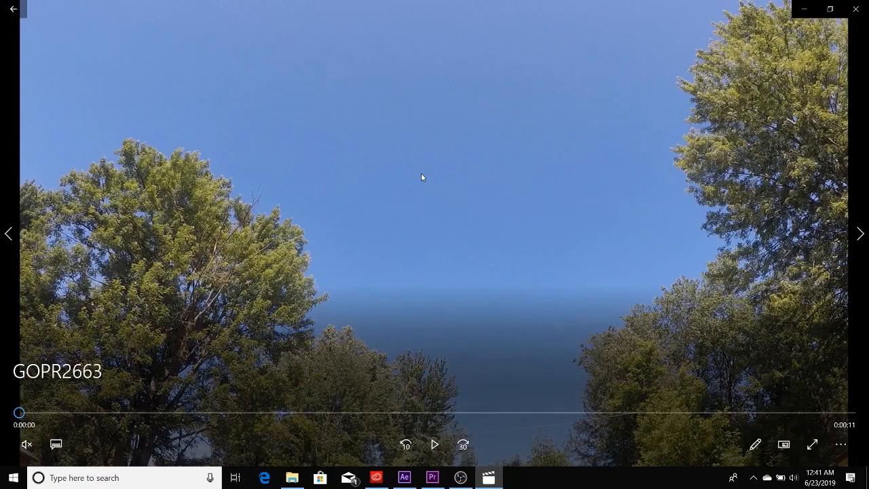
mouse_move(522, 315)
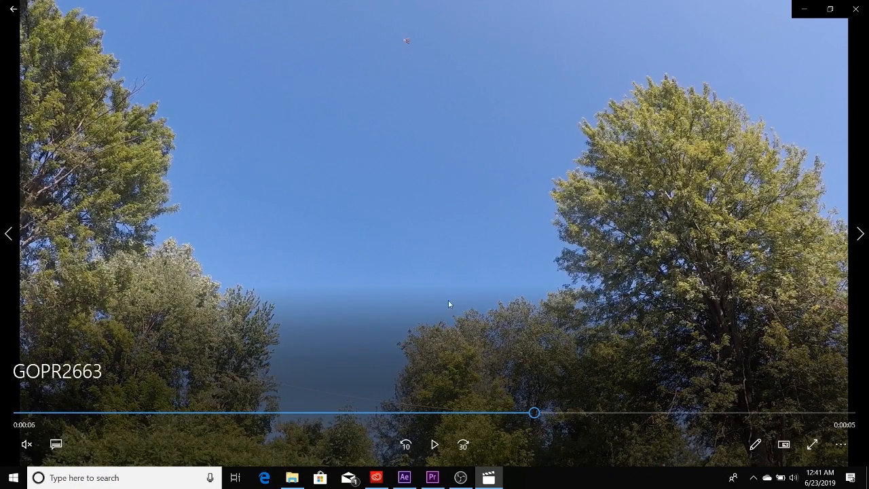
Return to the After Effects composition to show the UFO disc up close at 400%
click(404, 478)
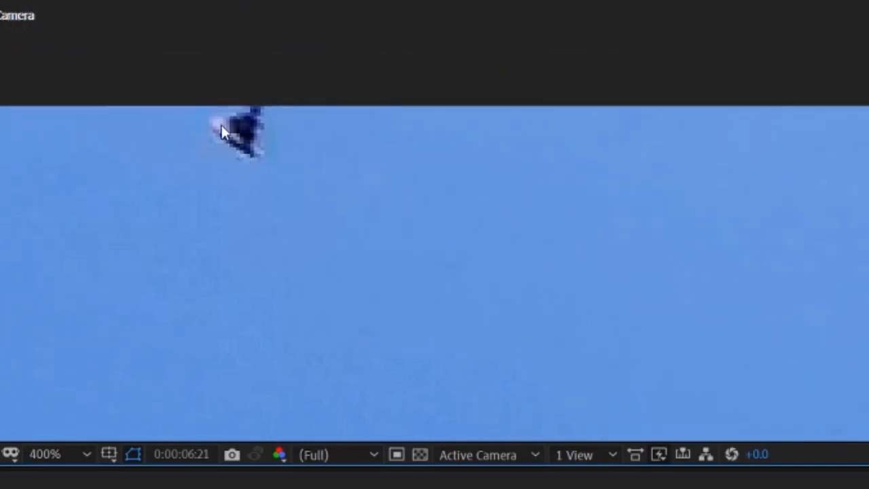
mouse_move(274, 181)
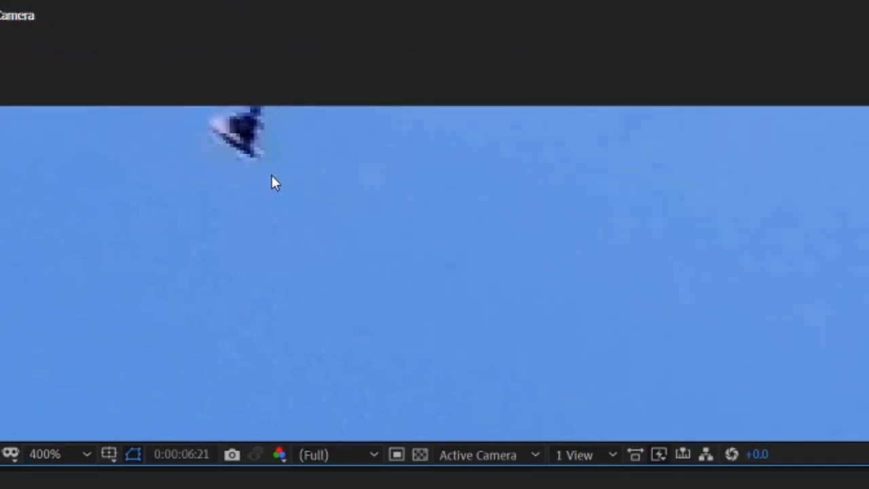